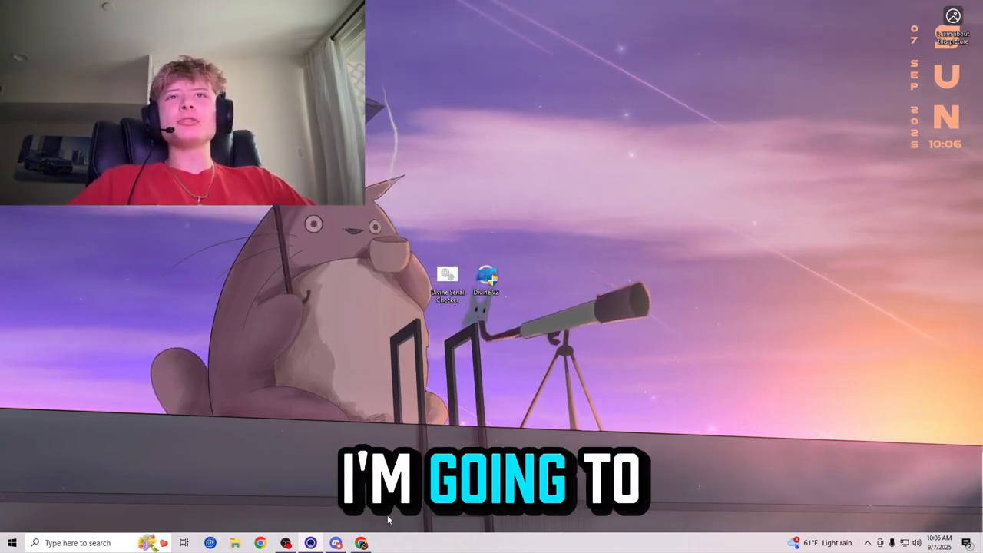
Launch and close Divine V2 twice, open Divine Serial Checker, then move to Discord
double_click(487, 280)
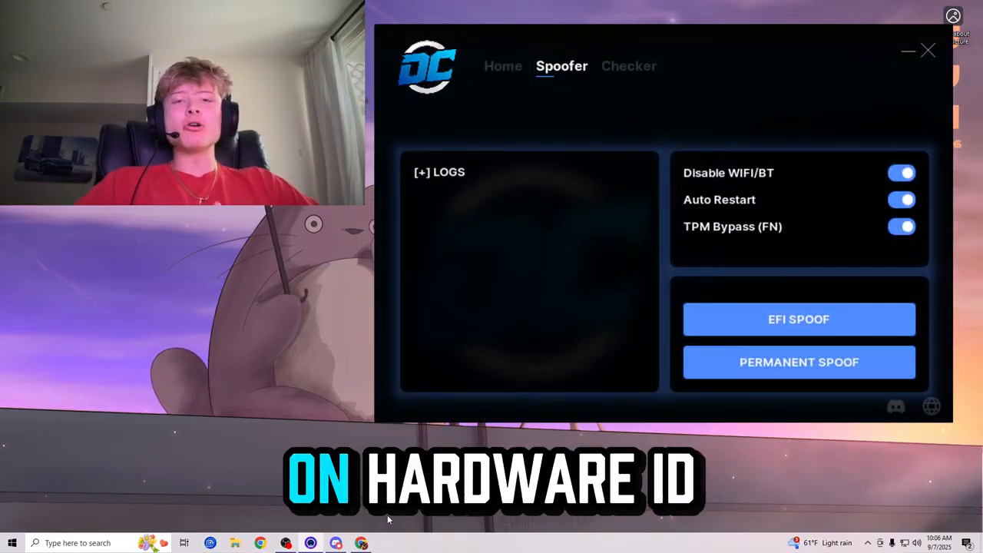
left_click(928, 50)
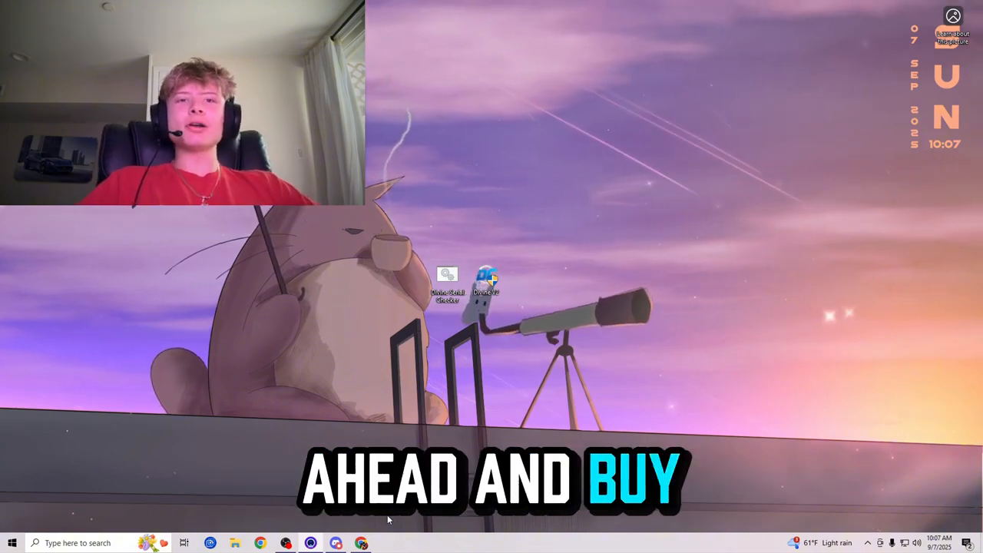
double_click(489, 284)
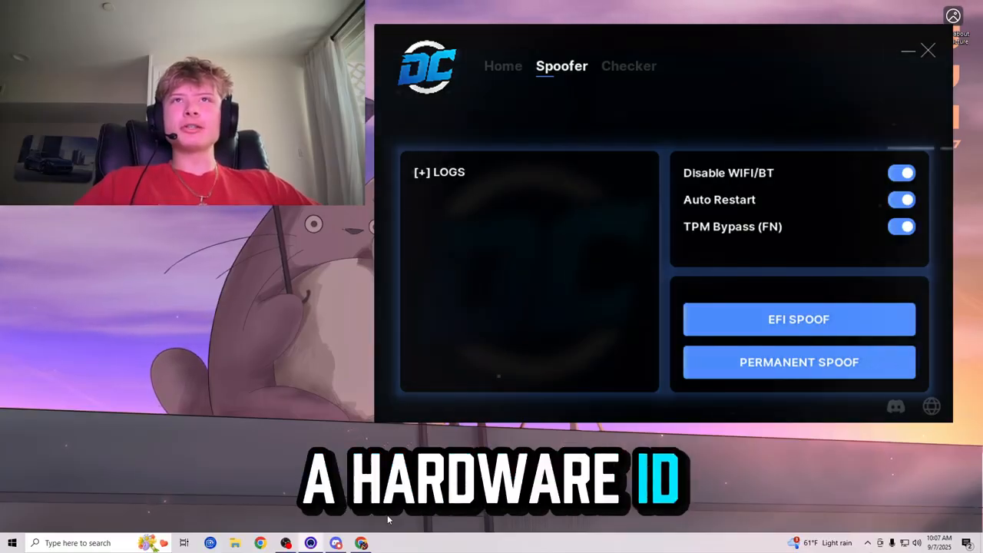
left_click(928, 51)
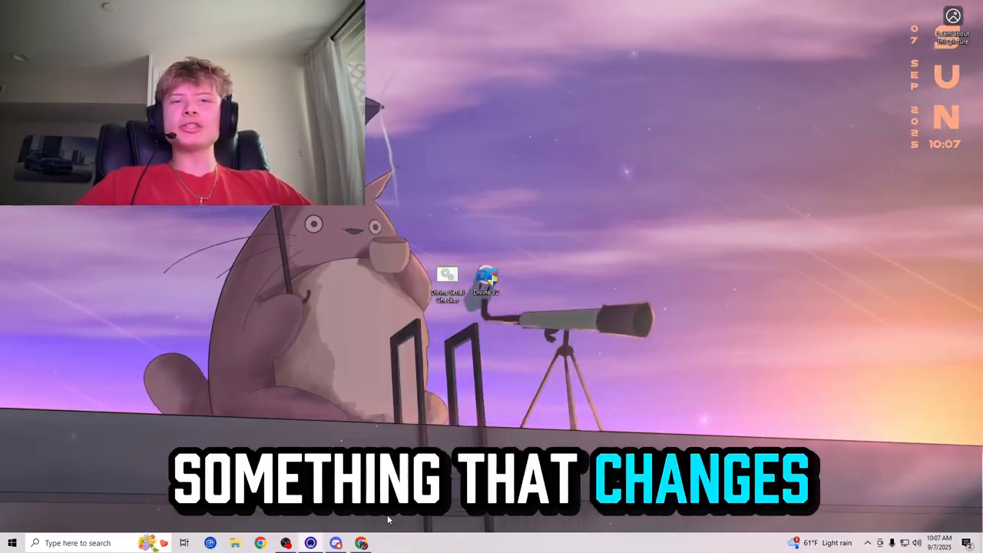
double_click(446, 278)
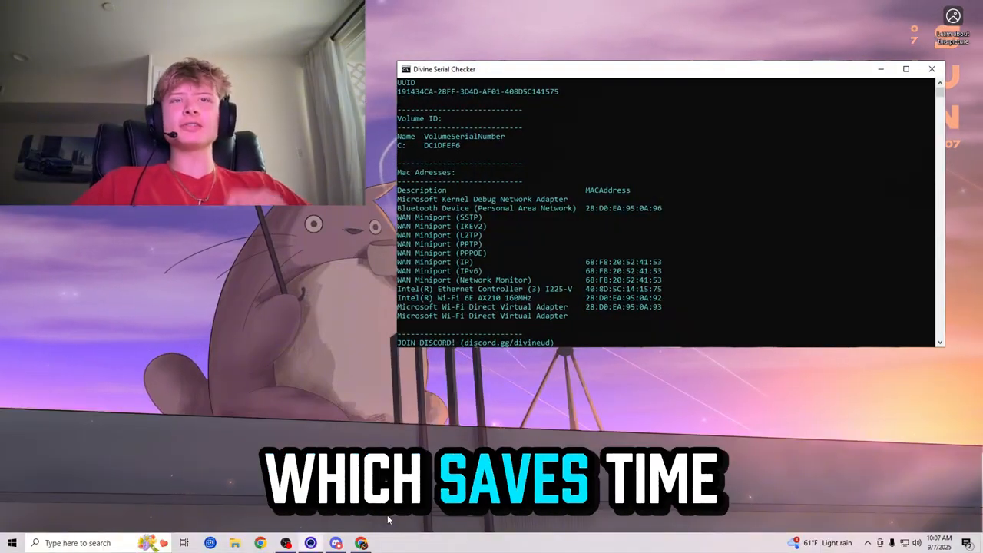
left_click(932, 69)
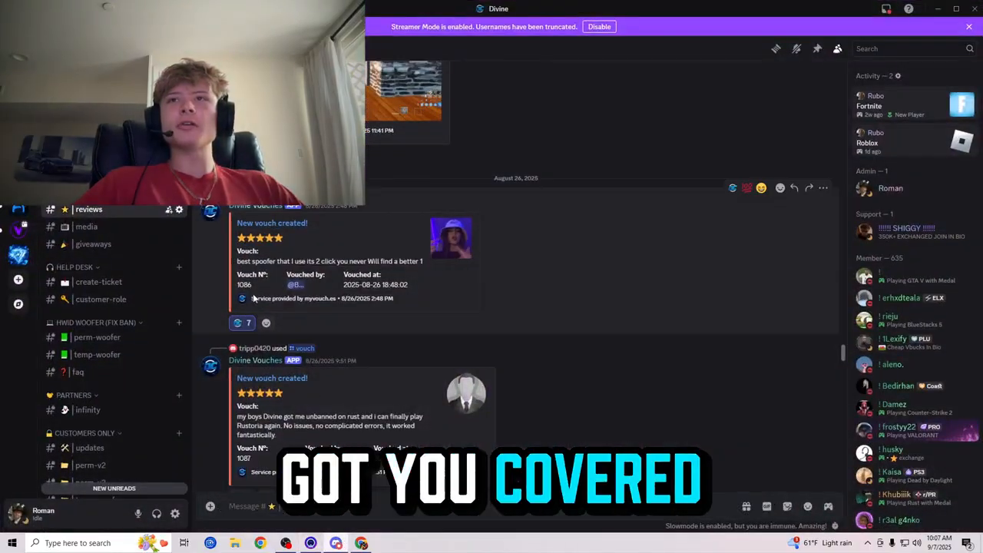
Scroll up through the customer vouches in the #reviews channel
scroll("up", 3)
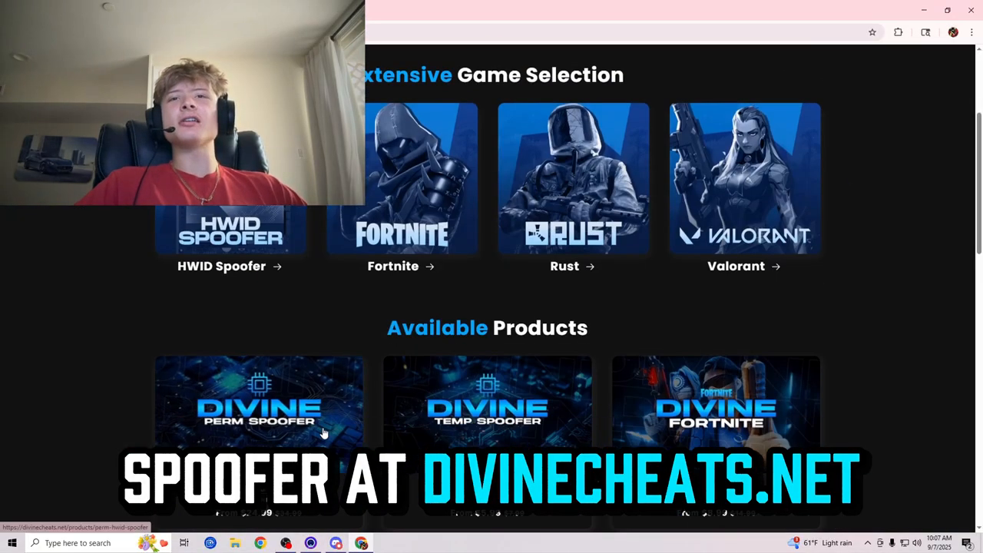
Compare the Perm HWID Spoofer's One Time and Lifetime license prices, then scroll the page
left_click(260, 403)
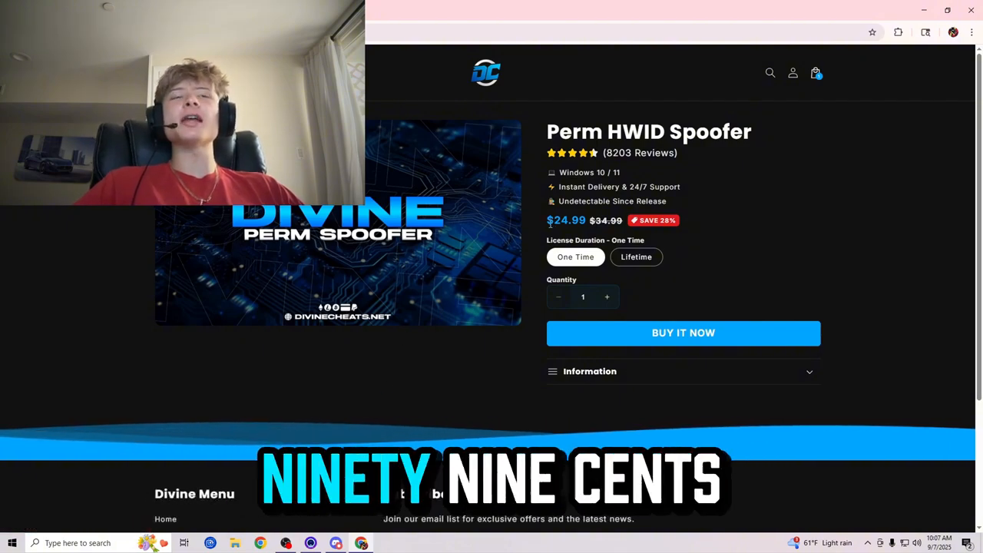
left_click(636, 256)
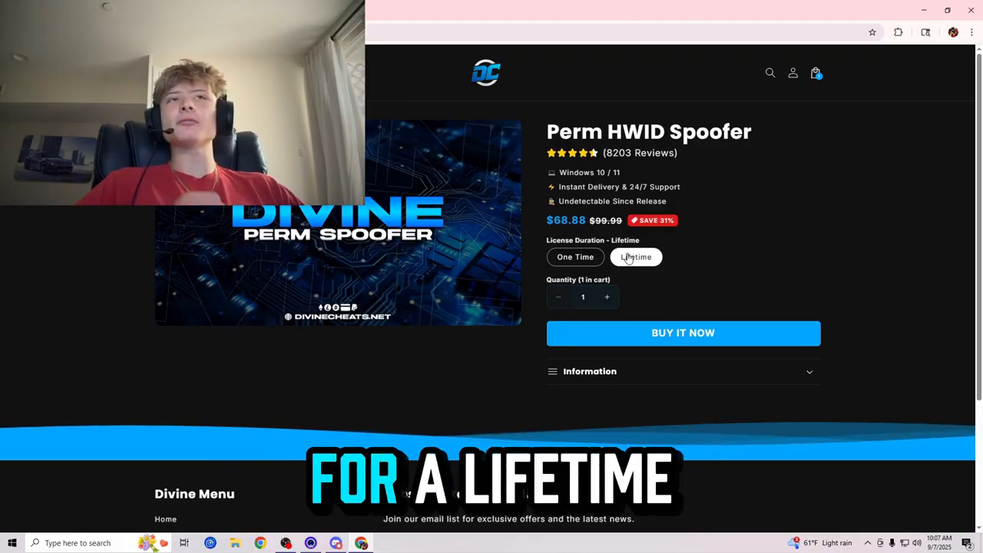
left_click(575, 257)
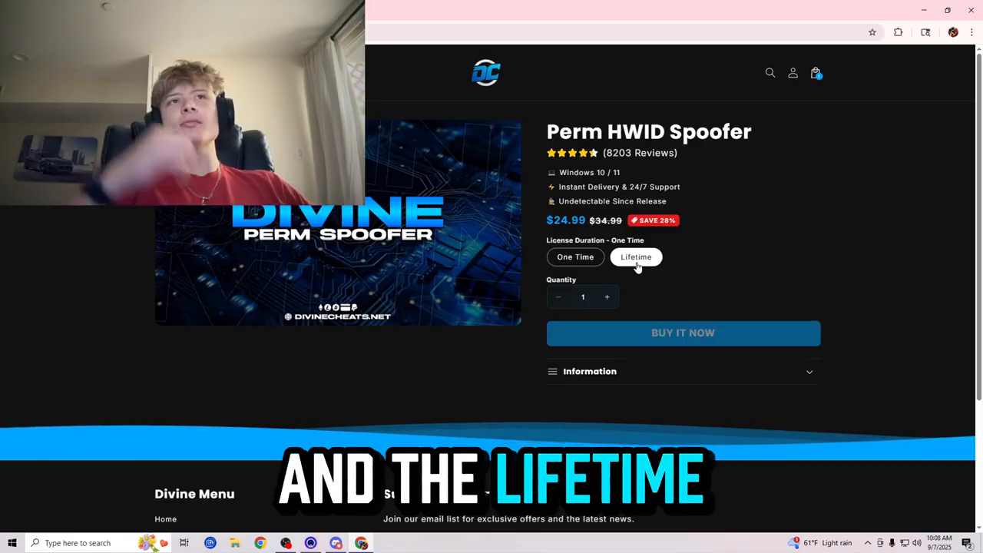
left_click(636, 257)
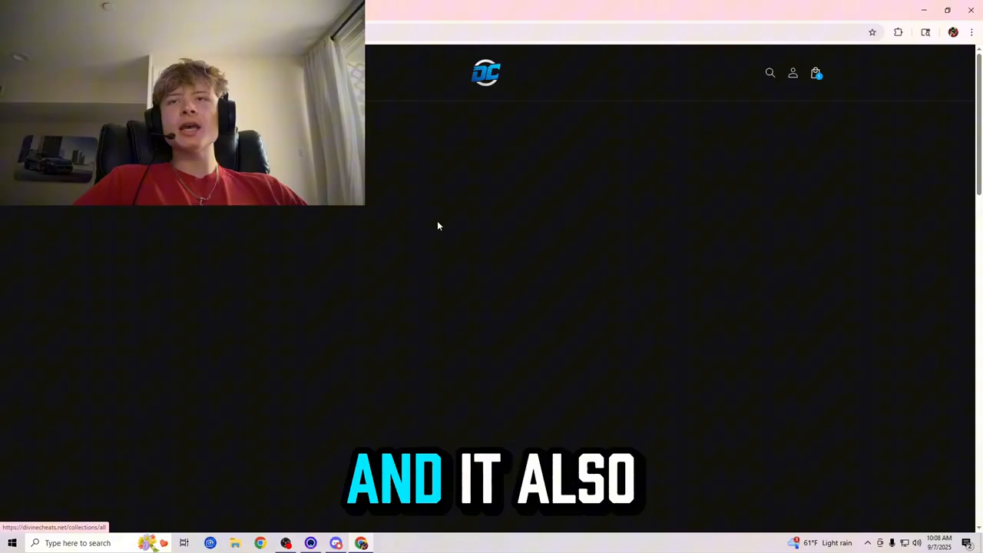
scroll("down", 3)
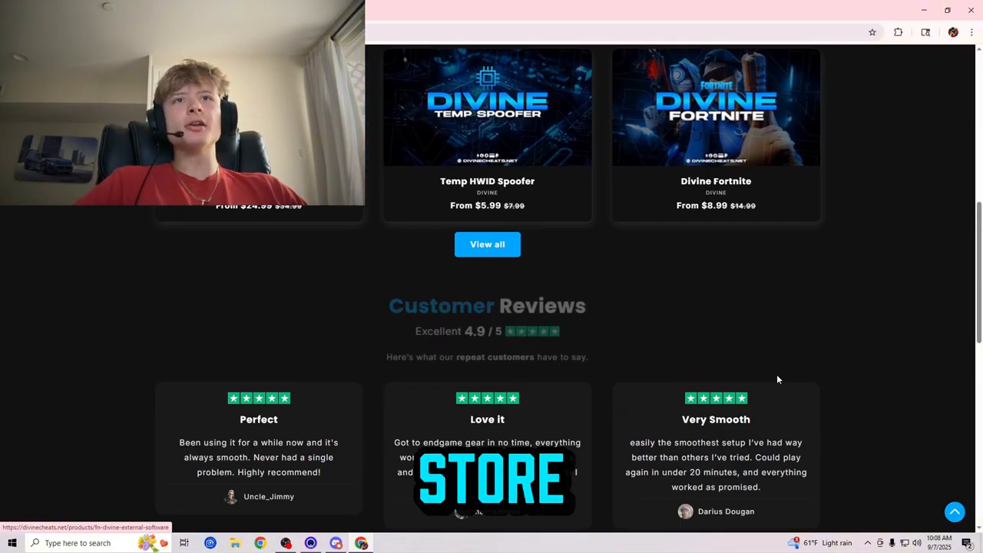
scroll("up", 3)
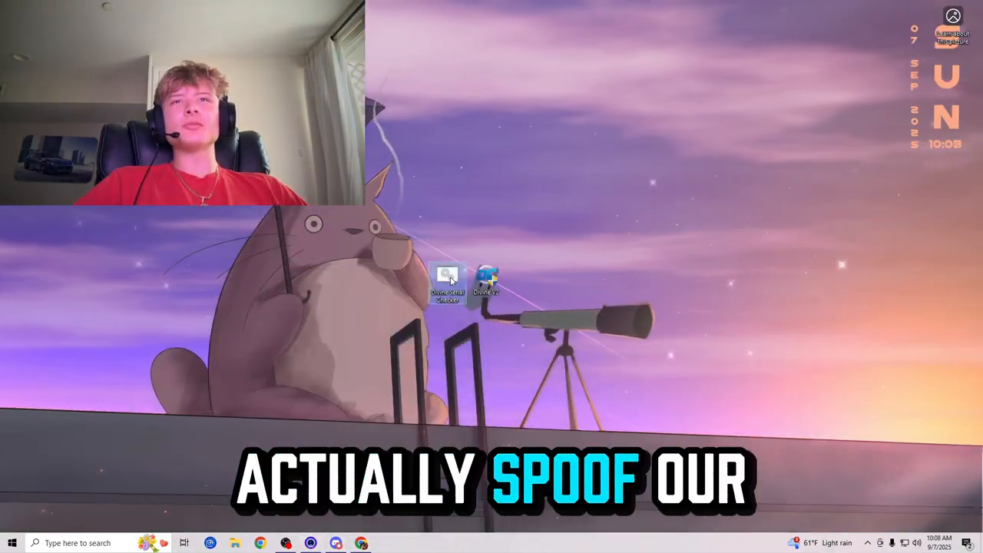
Show current serials in Divine Serial Checker and capture them with Snipping Tool
double_click(448, 284)
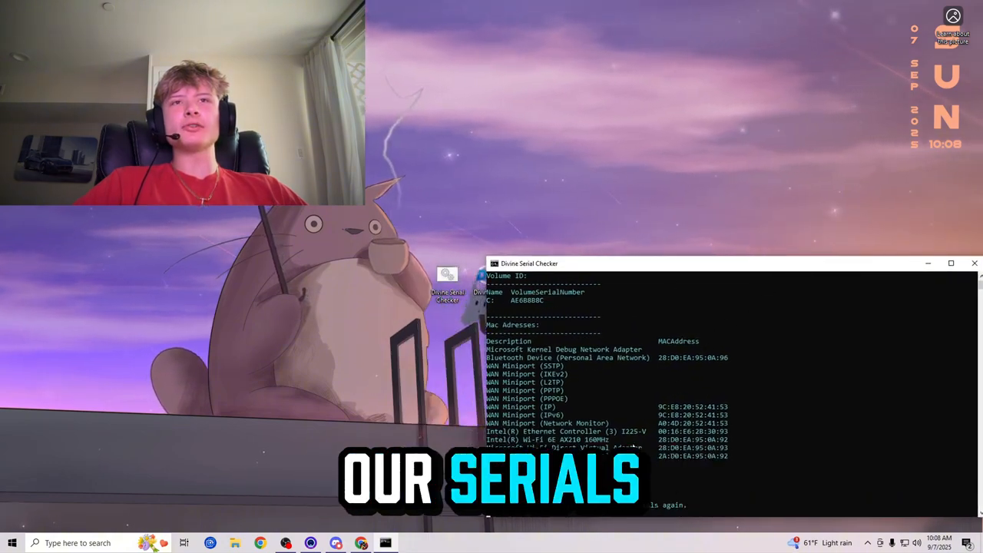
left_click(35, 543)
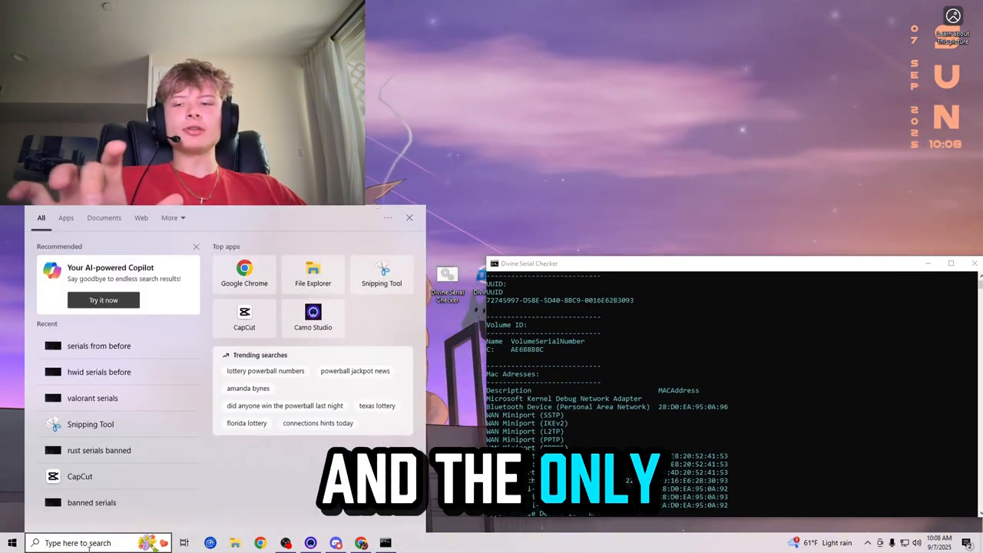
left_click(90, 424)
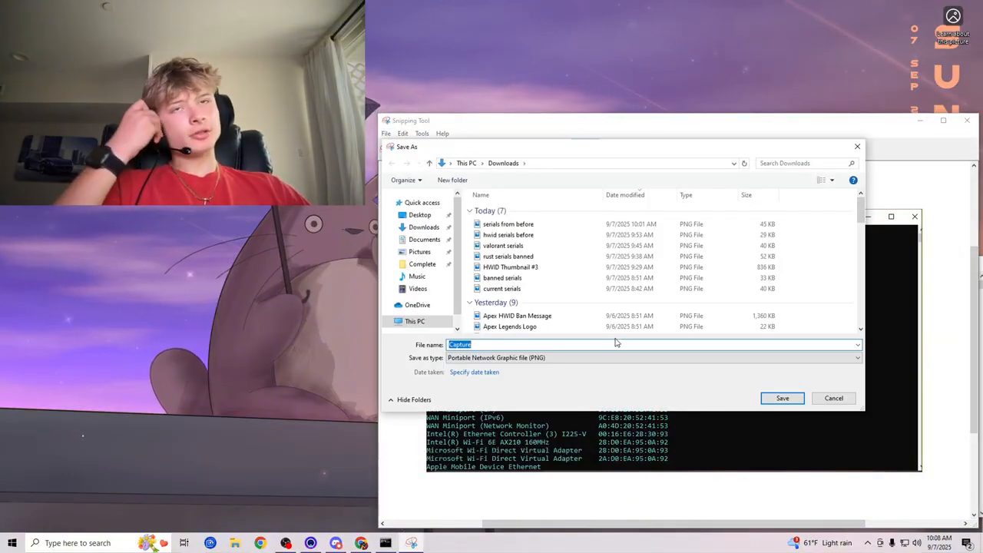
type("ph")
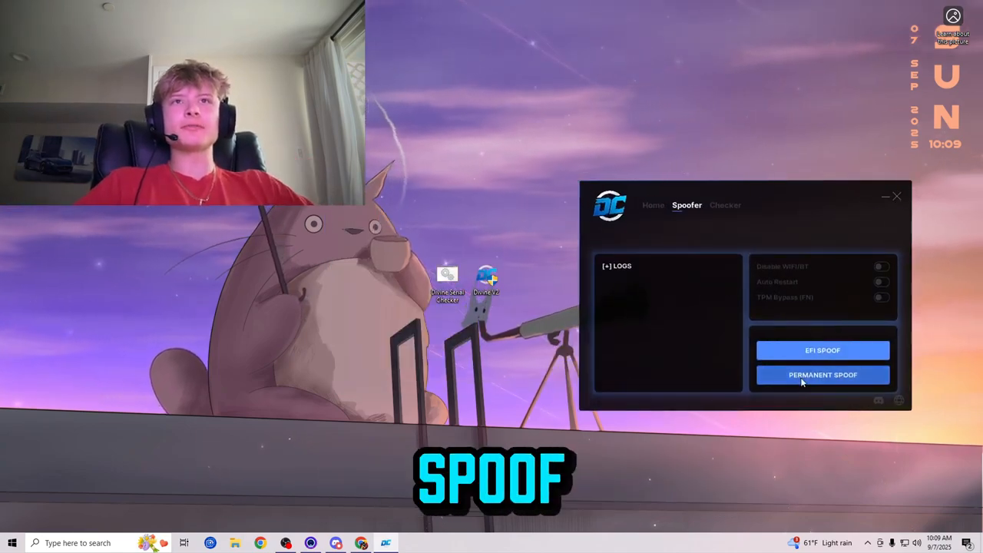
Run the permanent spoof in Divine HWID Spoofer until it completes
left_click(823, 375)
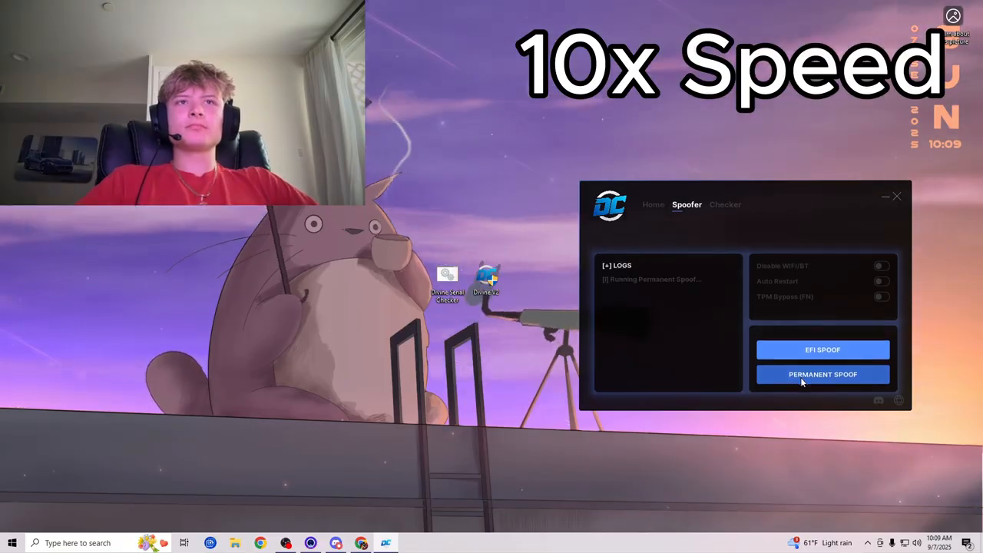
left_click(822, 375)
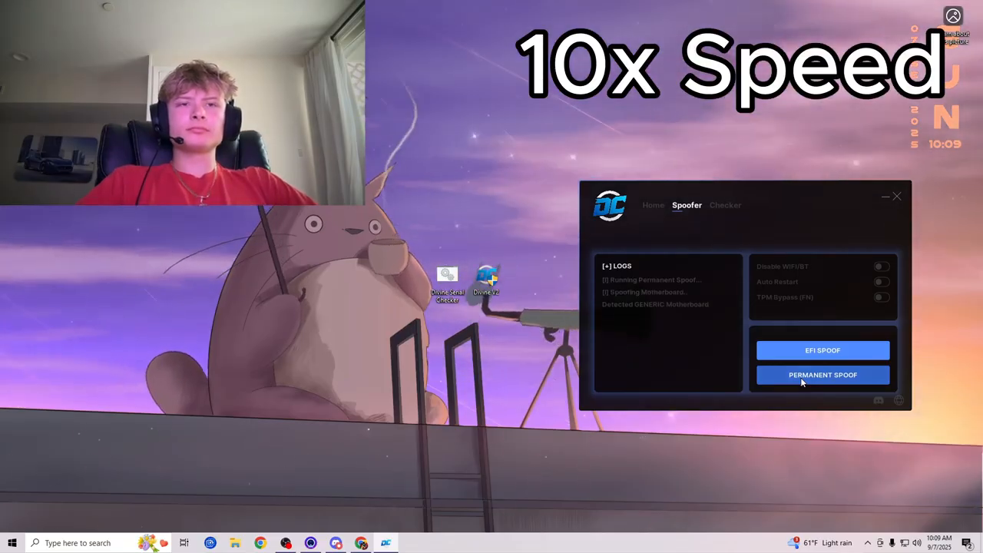
left_click(822, 375)
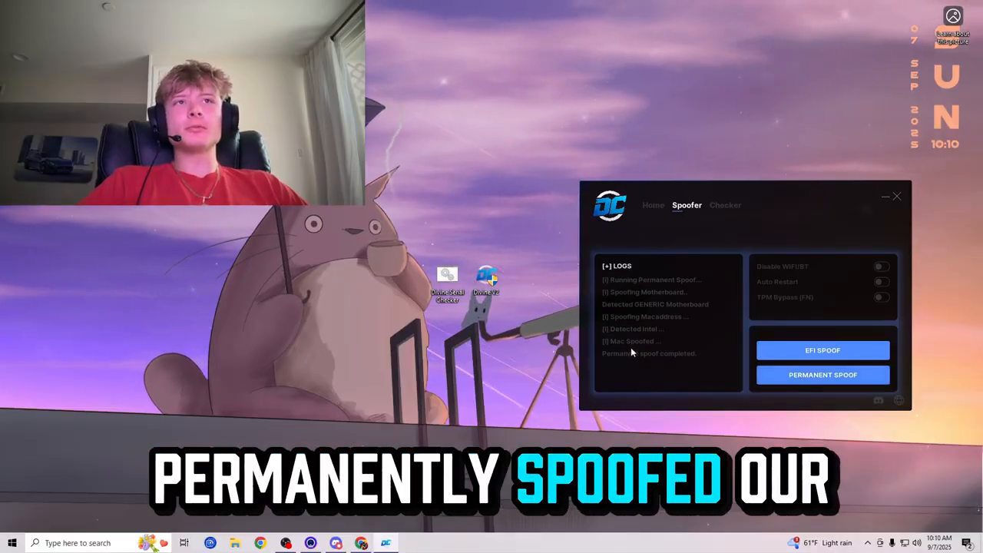
Close the spoofer and restart Windows from the Start right-click power menu
left_click(896, 195)
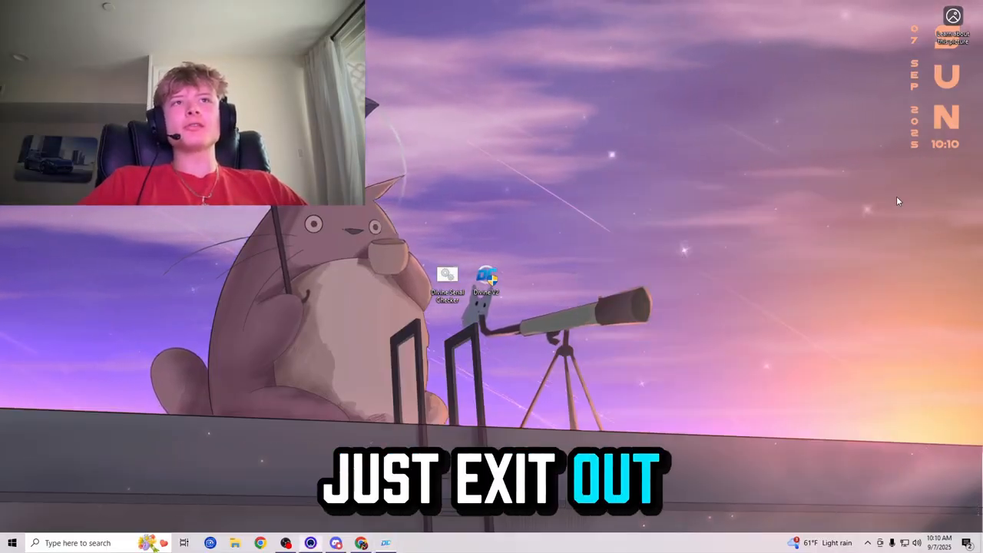
right_click(12, 542)
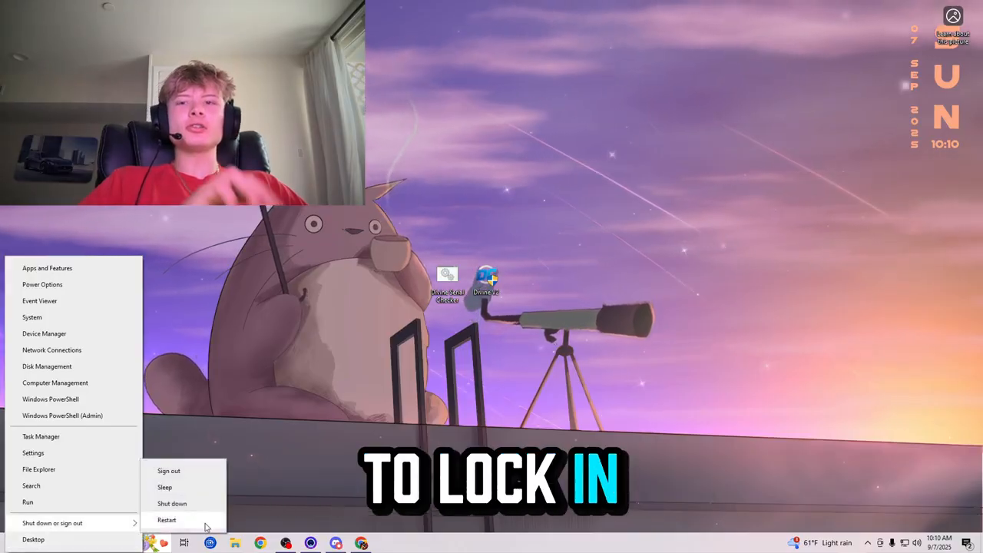
left_click(167, 520)
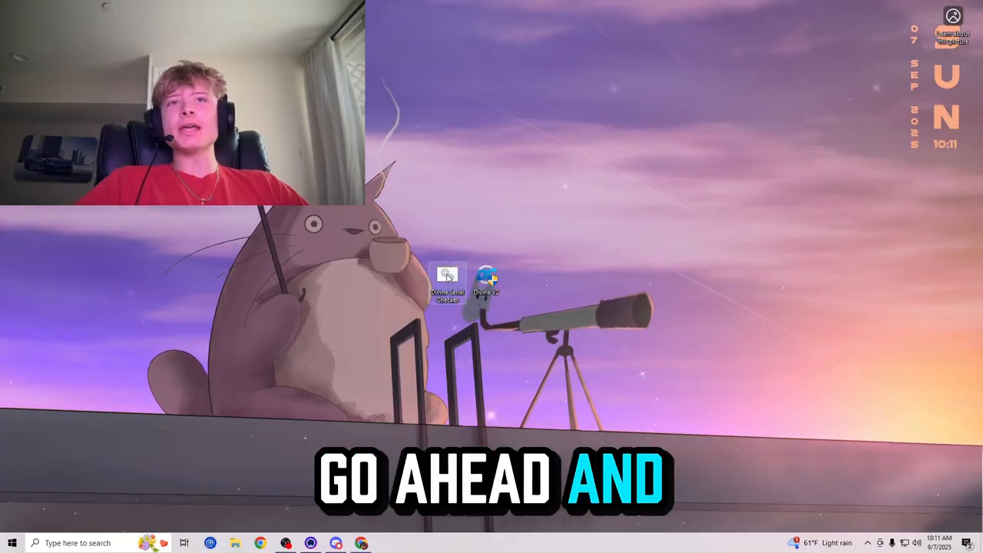
View post-spoof serials in Divine Serial Checker, then search Windows for 'photo of rust banned serials'
double_click(448, 284)
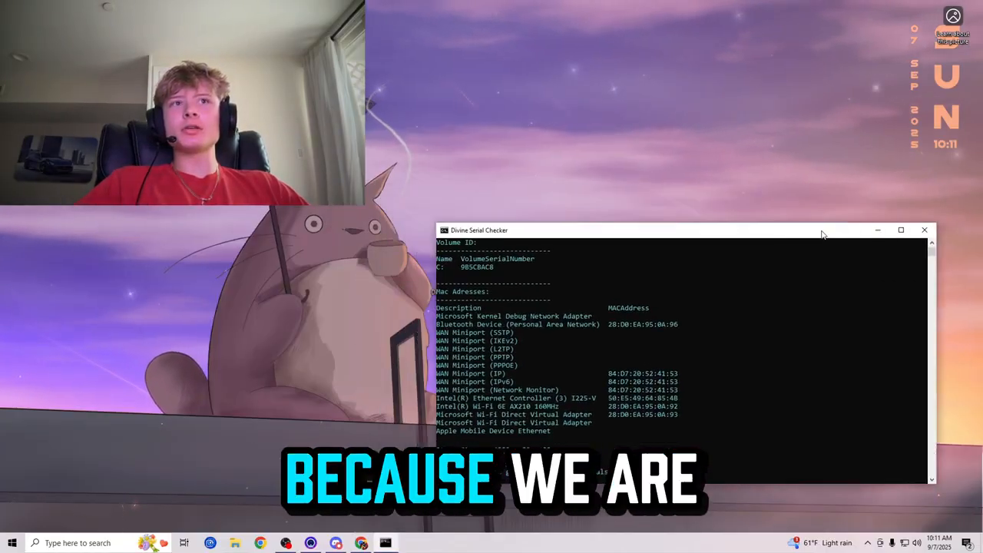
left_click(76, 543)
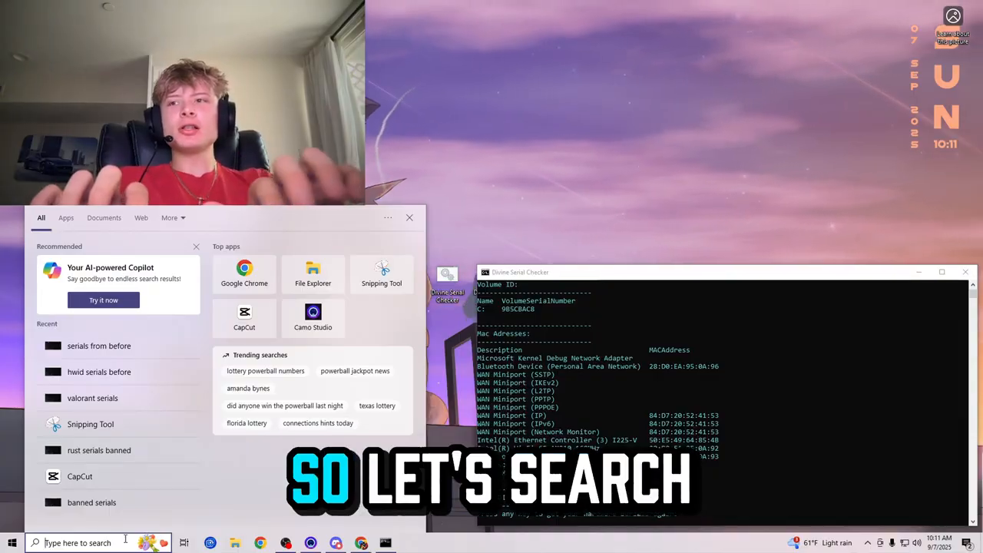
type("photo of rust banned serials")
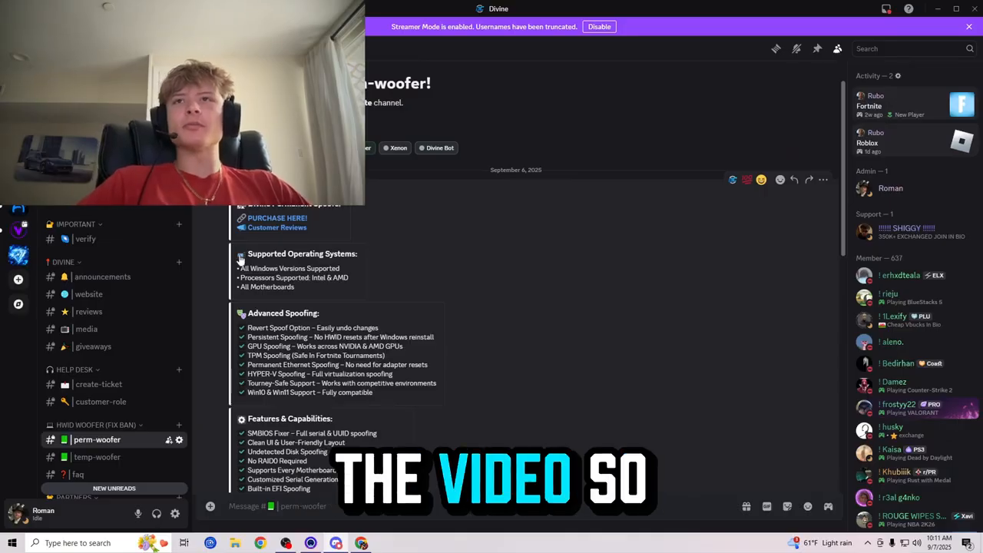
Scroll the perm-woofer prices, visit create-ticket, then open the reviews channel
scroll("down", 3)
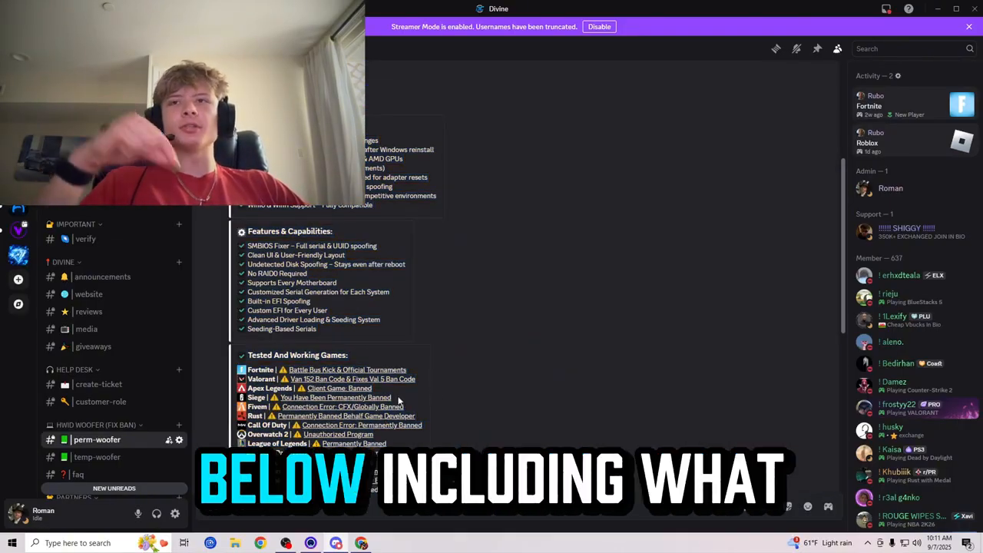
scroll("down", 3)
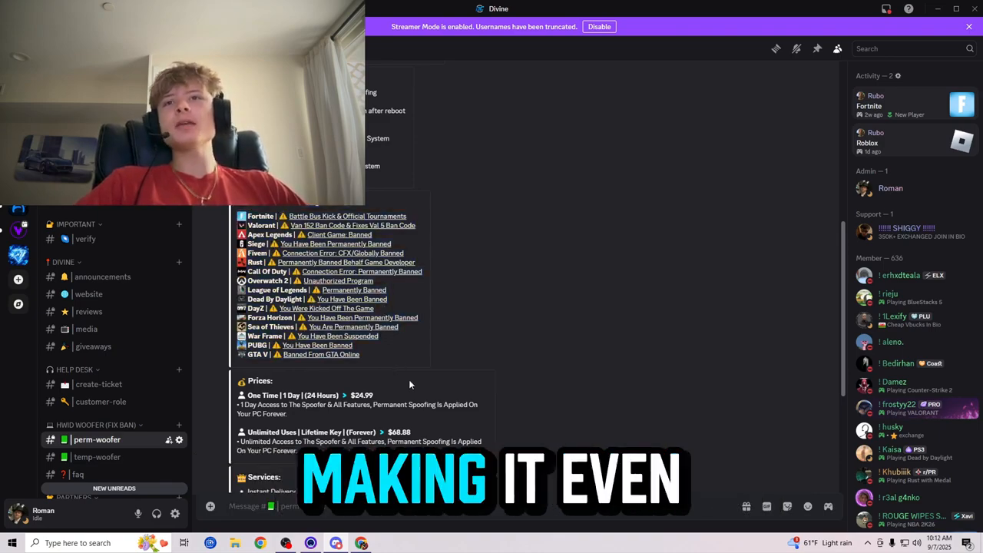
scroll("down", 3)
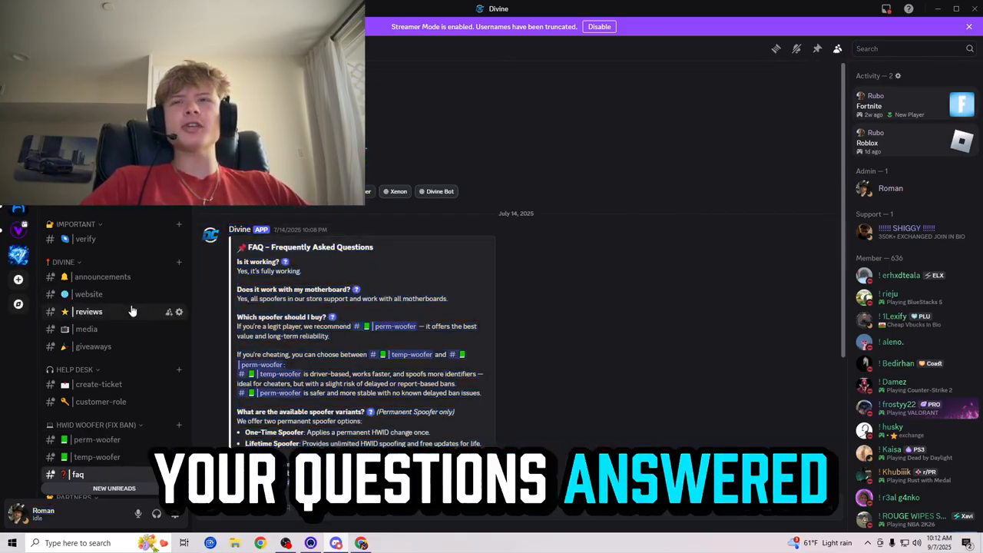
left_click(99, 384)
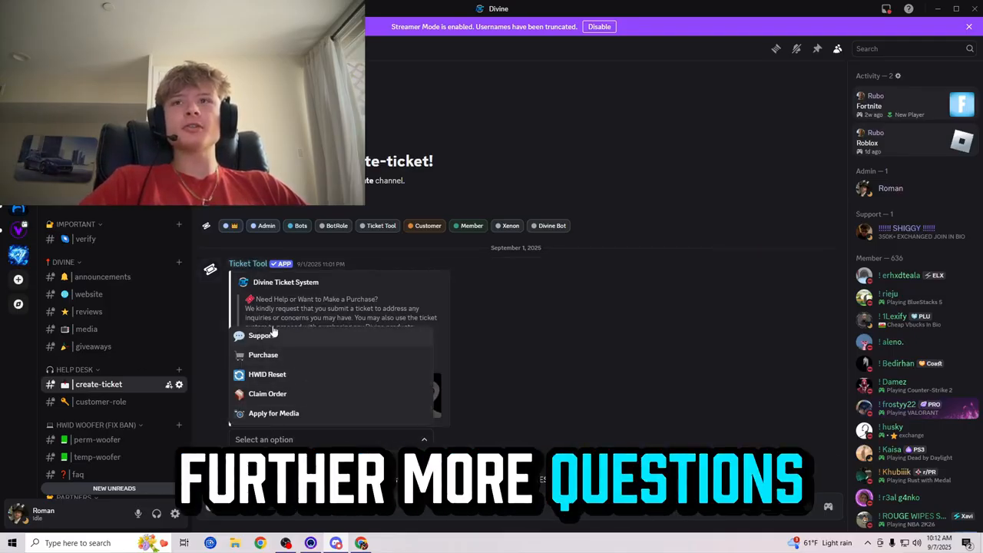
left_click(93, 347)
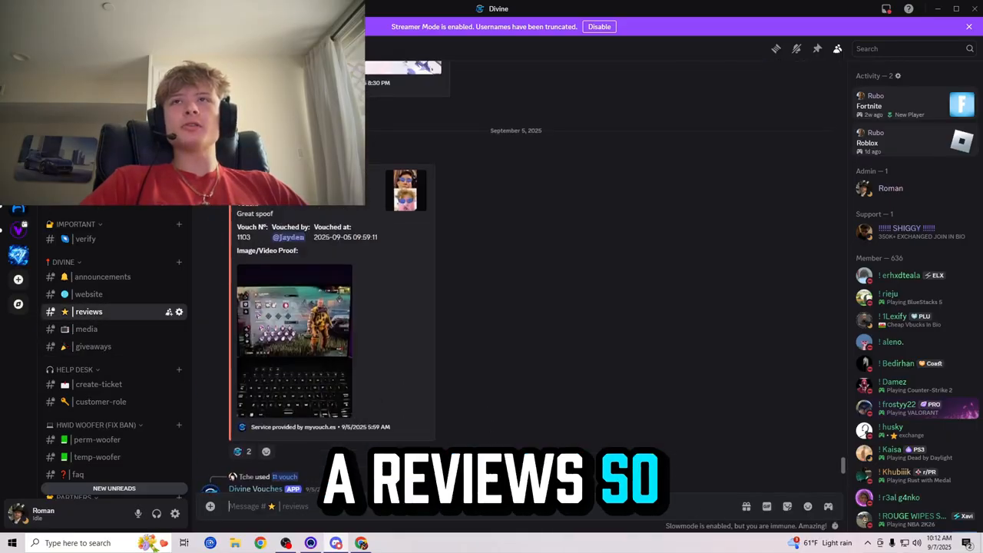
scroll("up", 3)
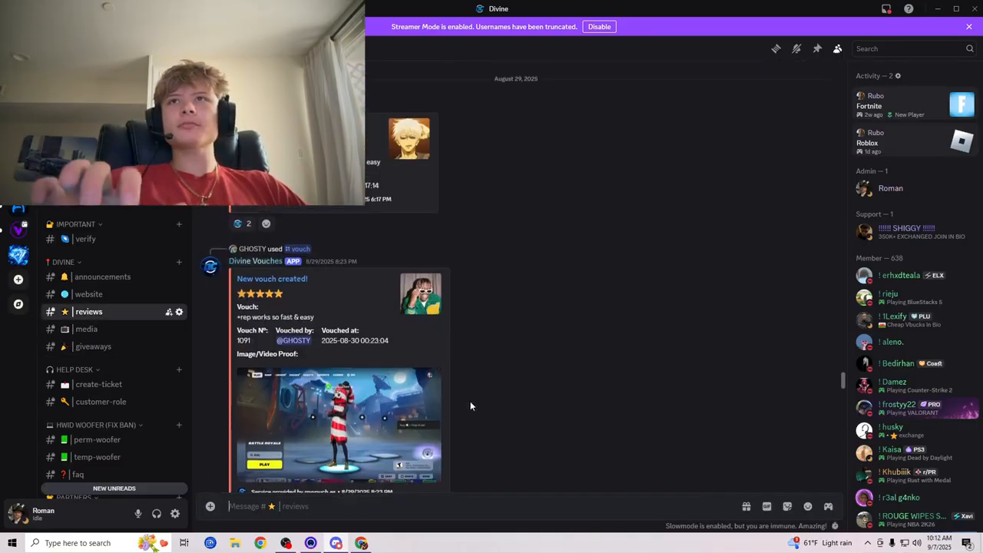
scroll("up", 3)
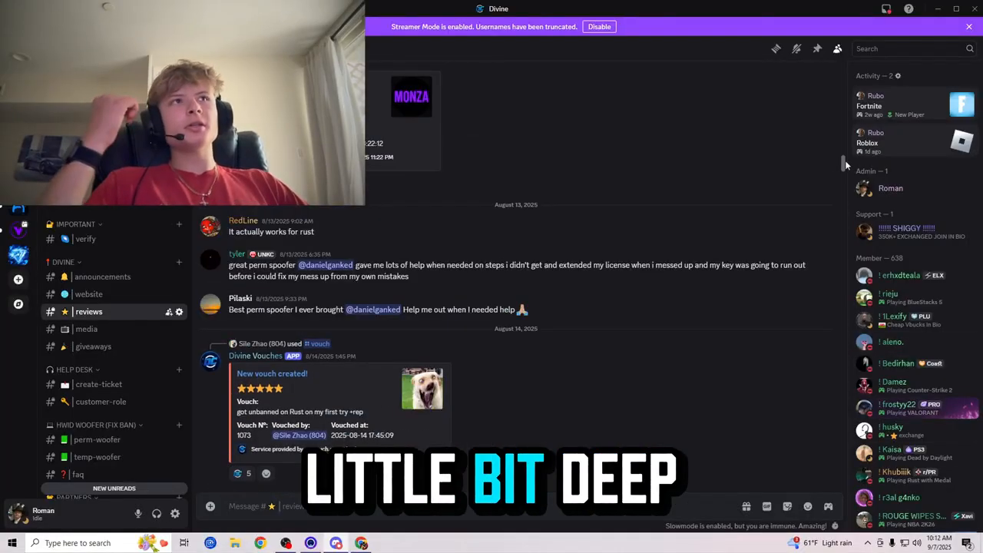
scroll("up", 3)
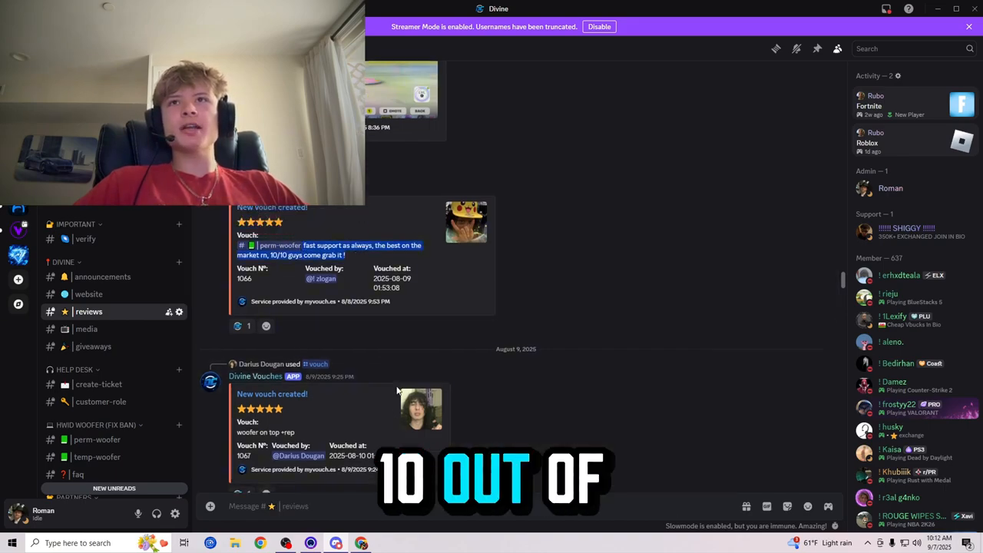
scroll("up", 3)
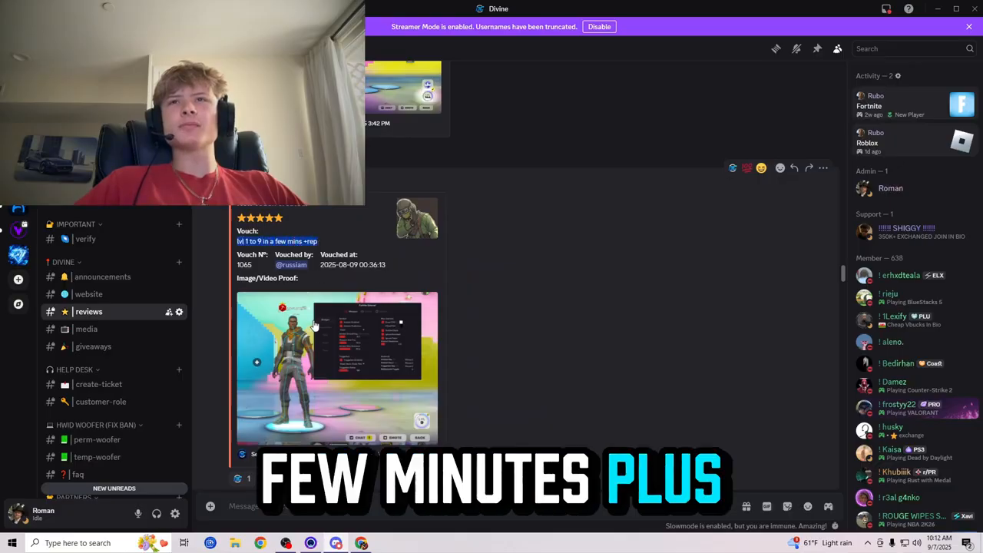
scroll("down", 3)
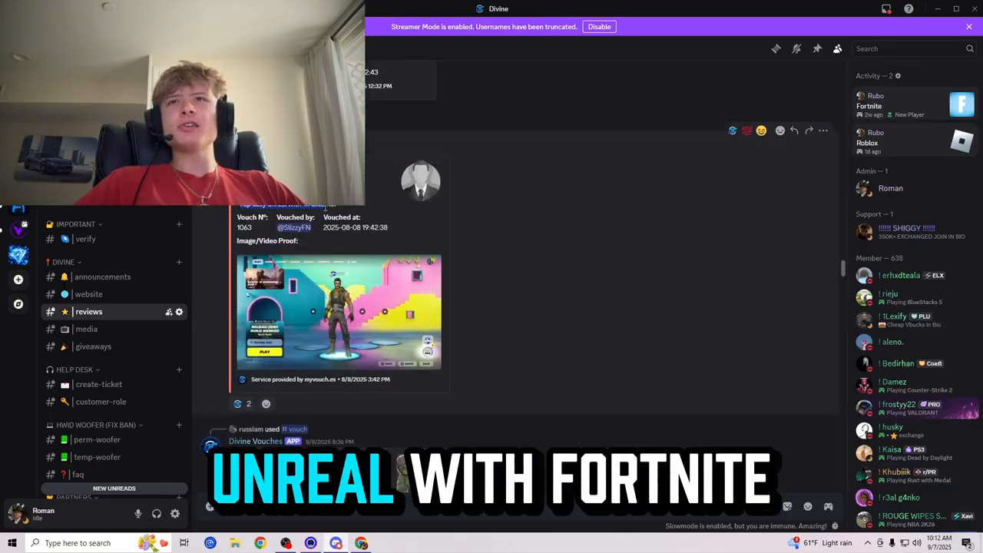
scroll("up", 3)
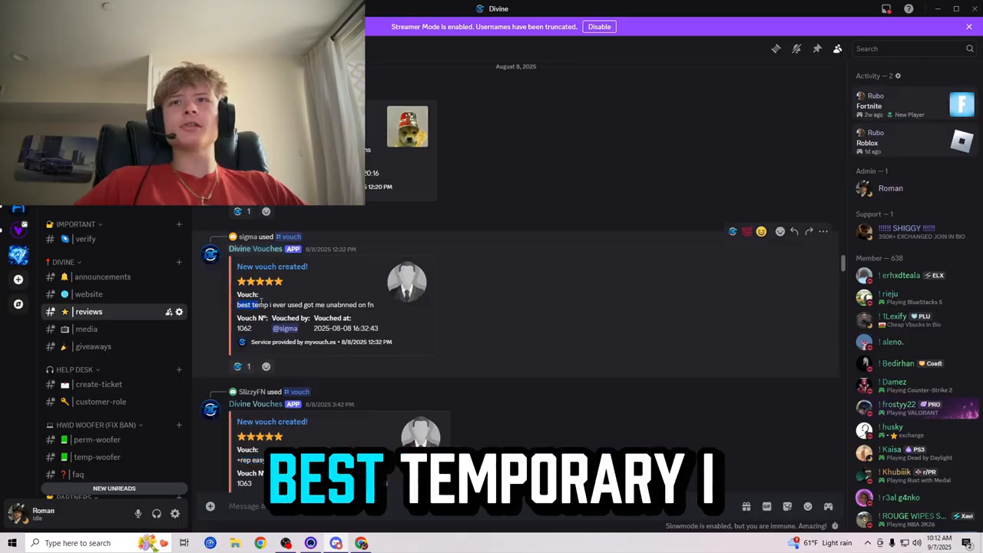
scroll("up", 3)
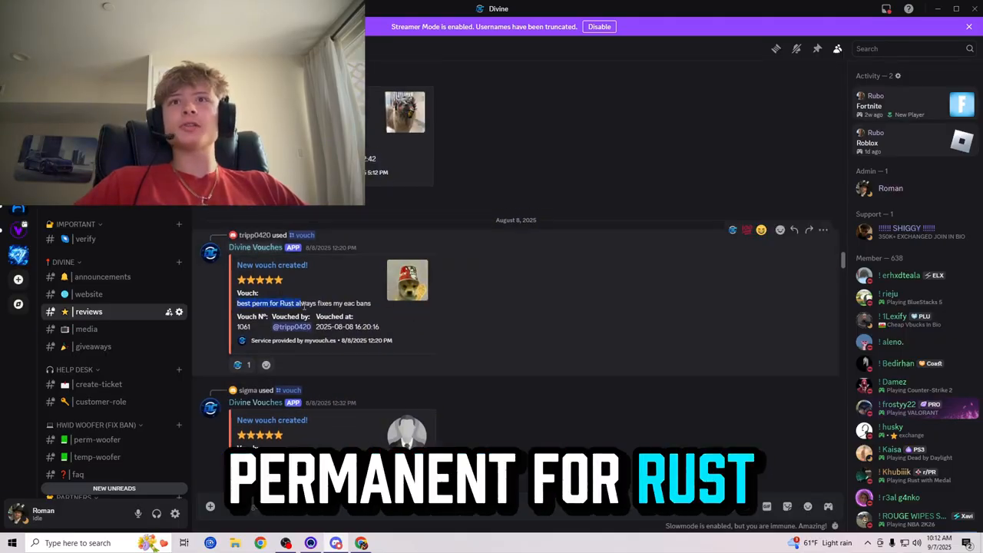
scroll("up", 3)
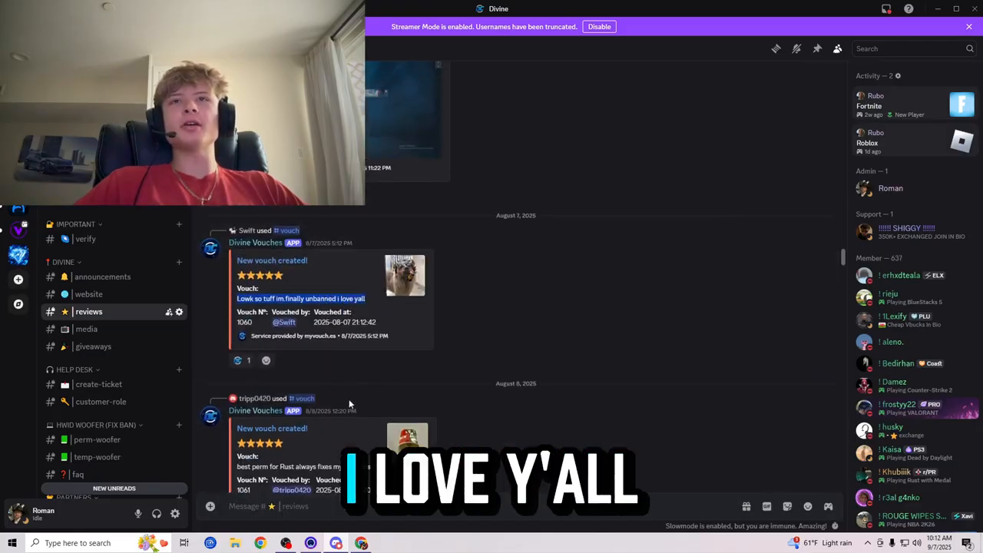
scroll("up", 3)
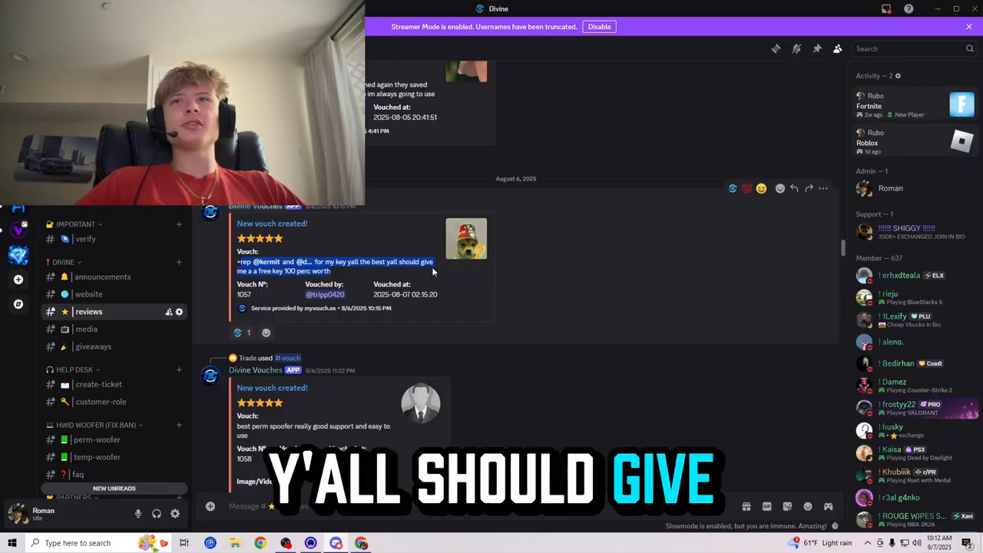
scroll("up", 3)
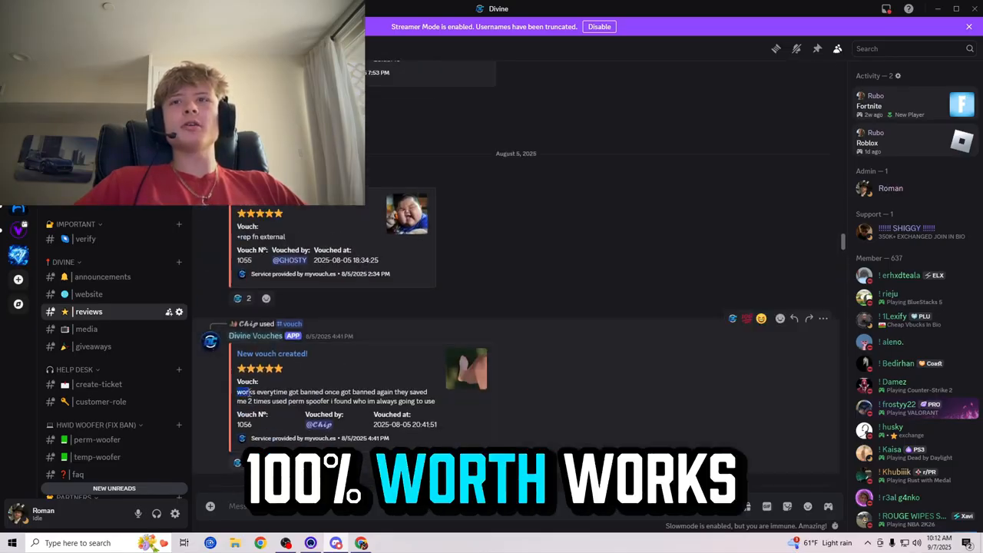